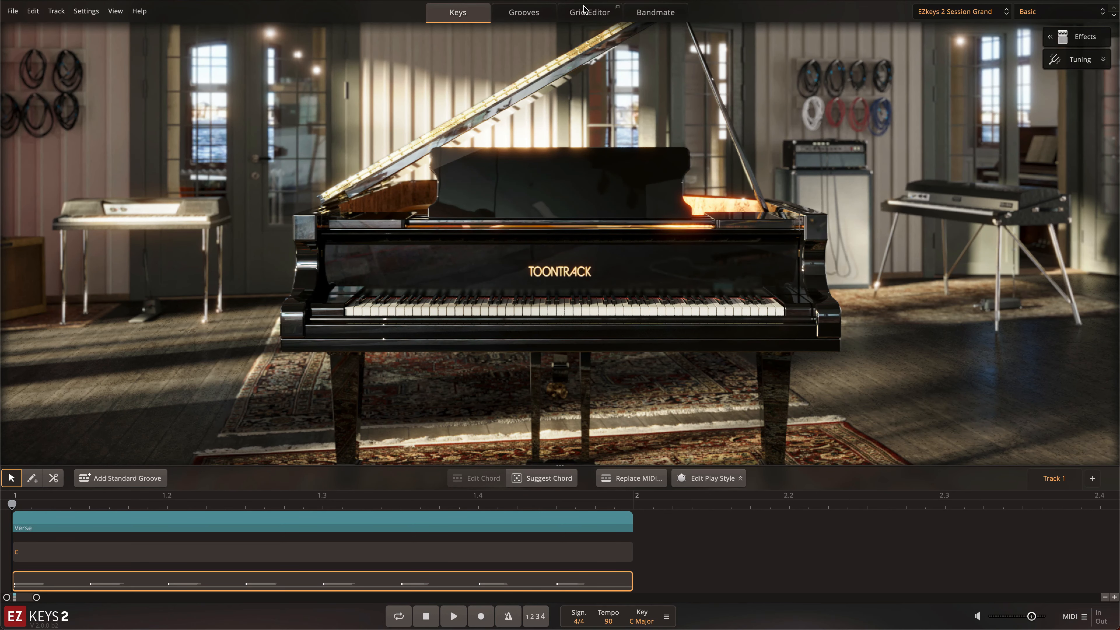
Show the C chord pattern's notes in the Grid Editor.
left_click(589, 13)
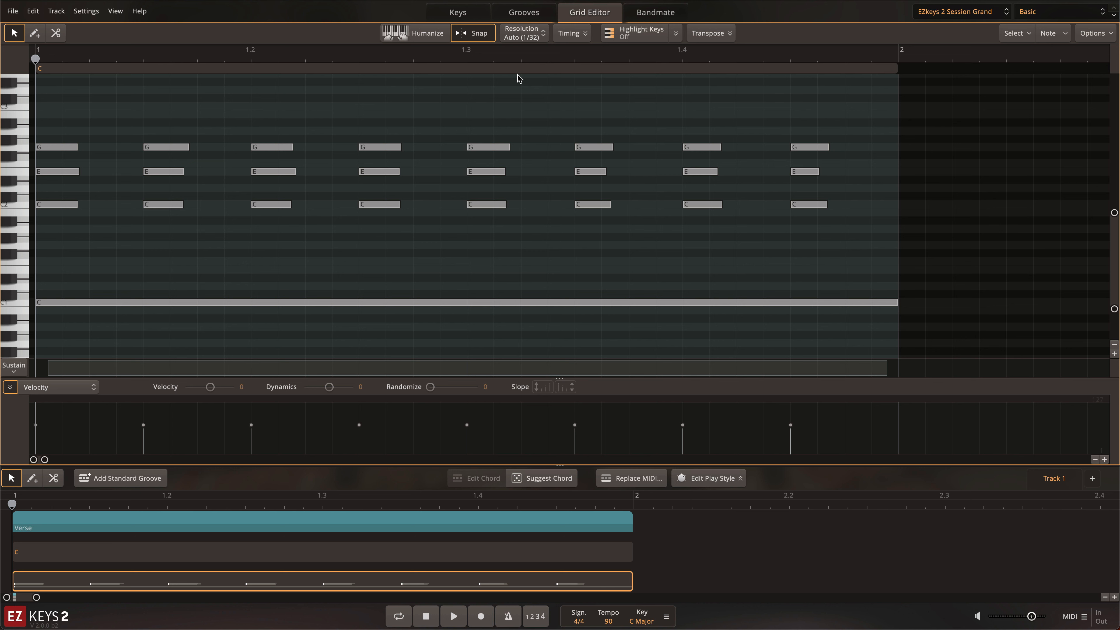
mouse_move(473, 105)
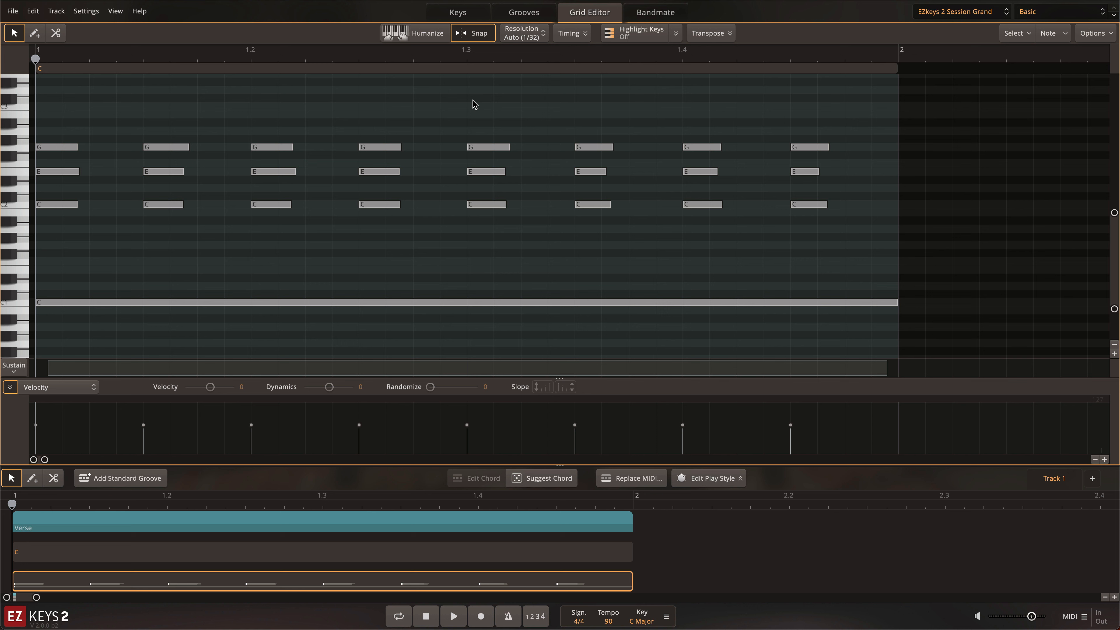
mouse_move(416, 33)
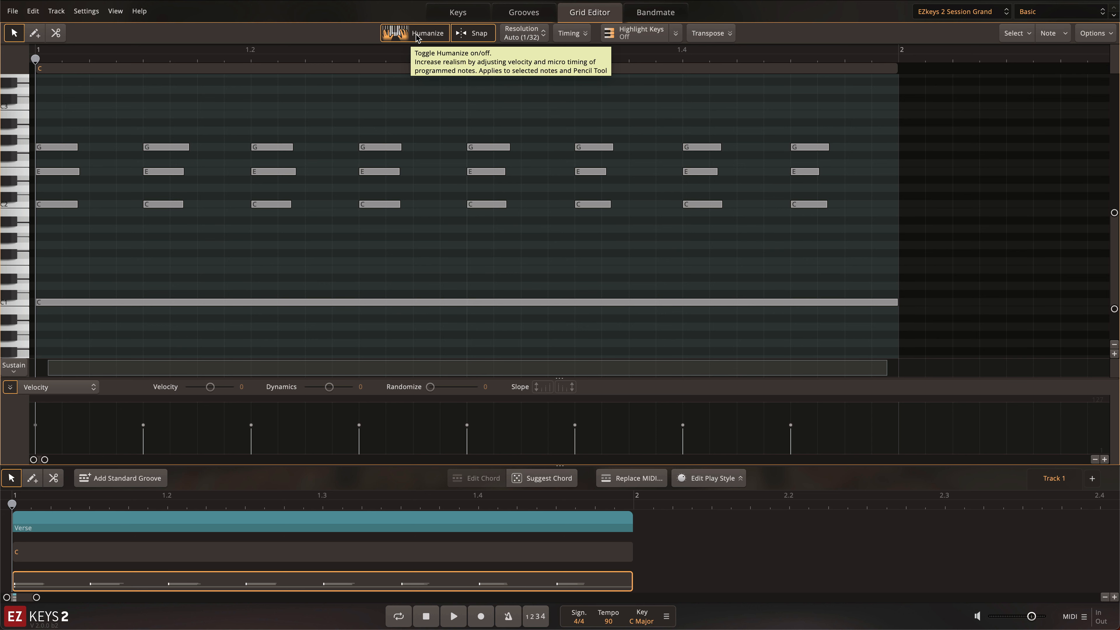
mouse_move(438, 94)
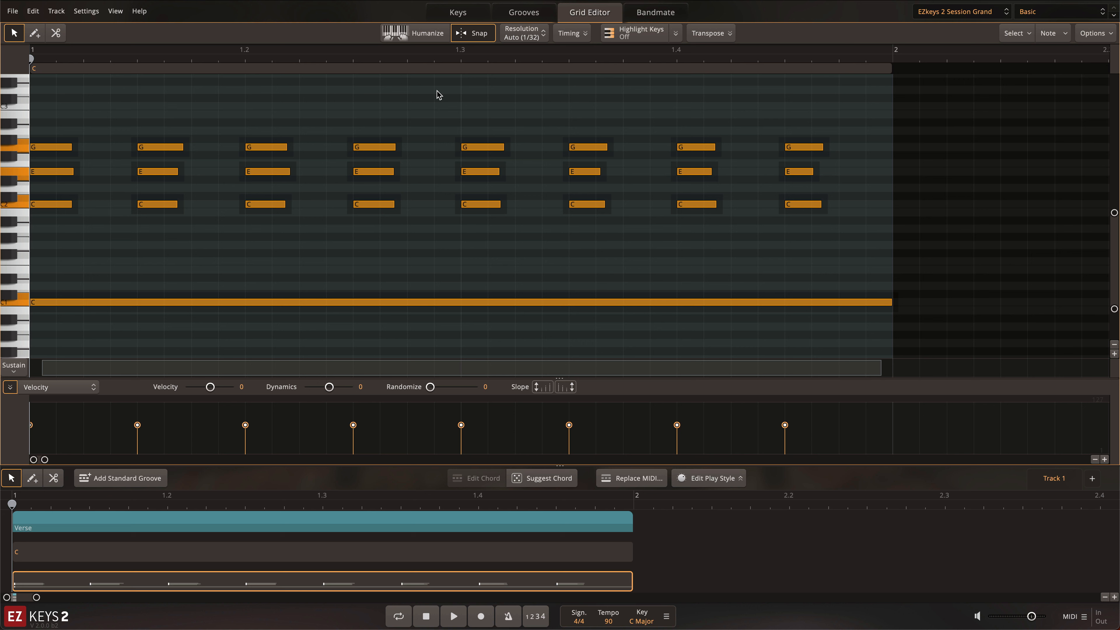
Humanize velocity and timing of the C chord notes and load the Dm–C–Fadd9–Am/E groove.
left_click(452, 616)
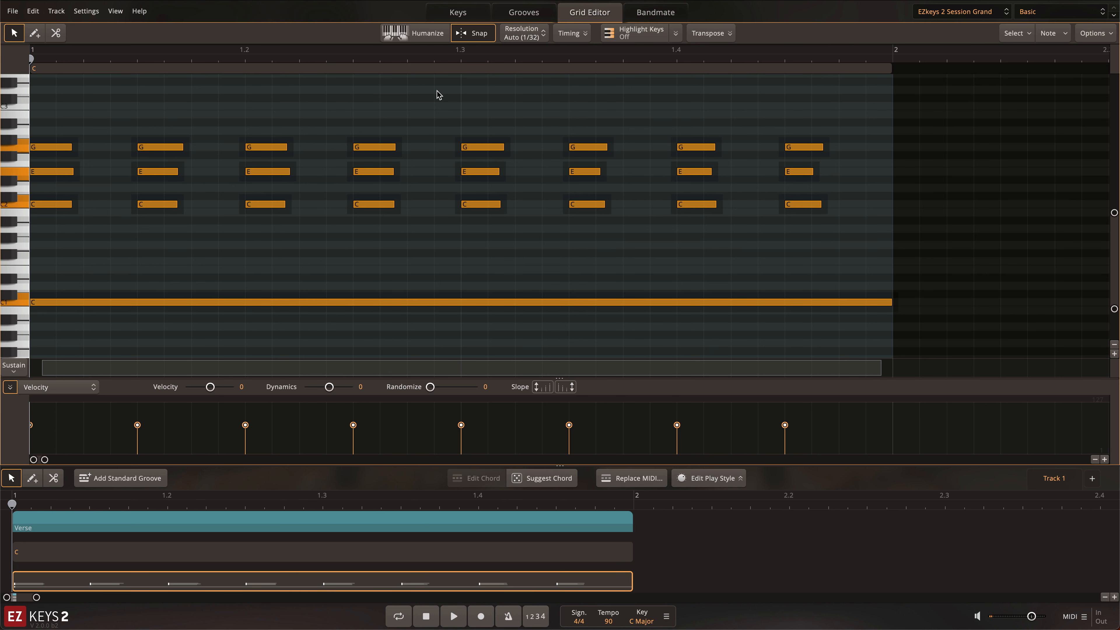
left_click(414, 33)
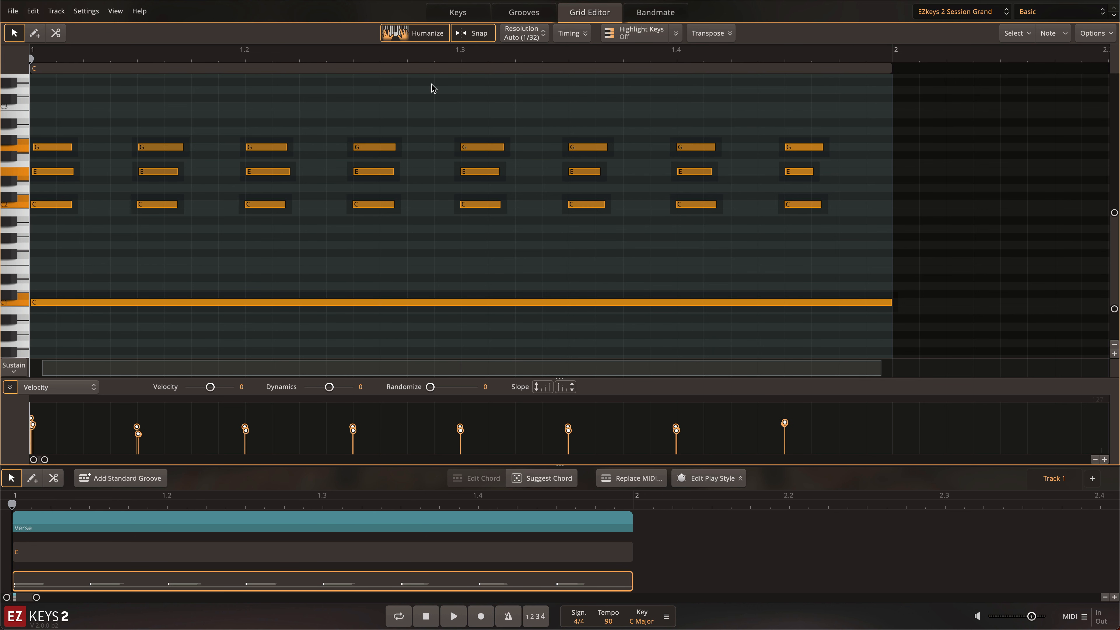
left_click(452, 616)
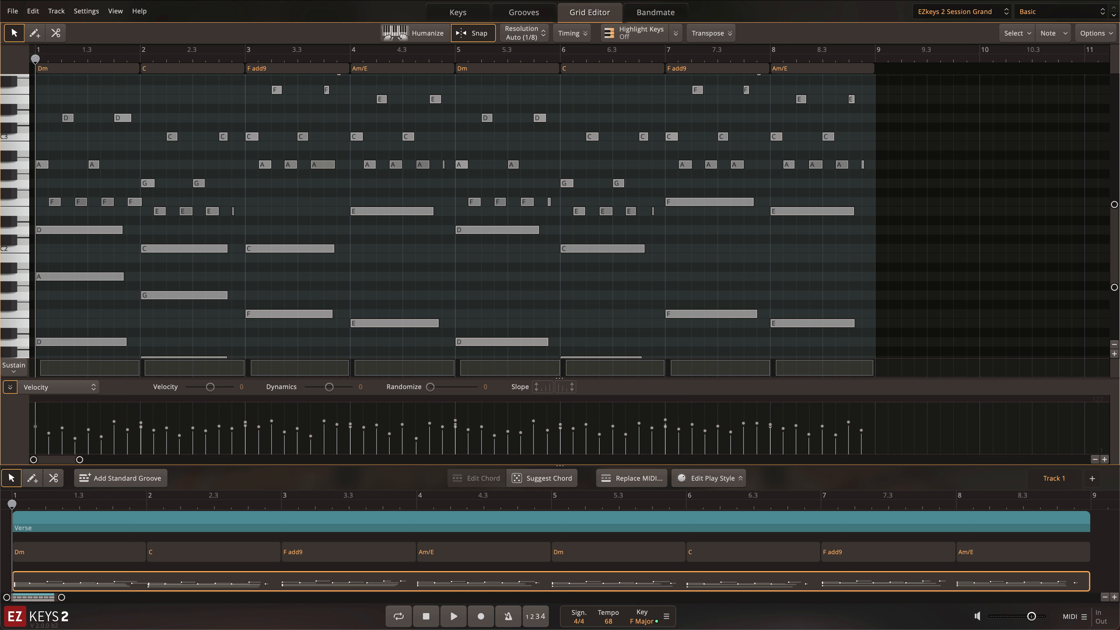
Enable Highlight Keys for C Major (Ionian) and reveal the scale options bar.
left_click(633, 33)
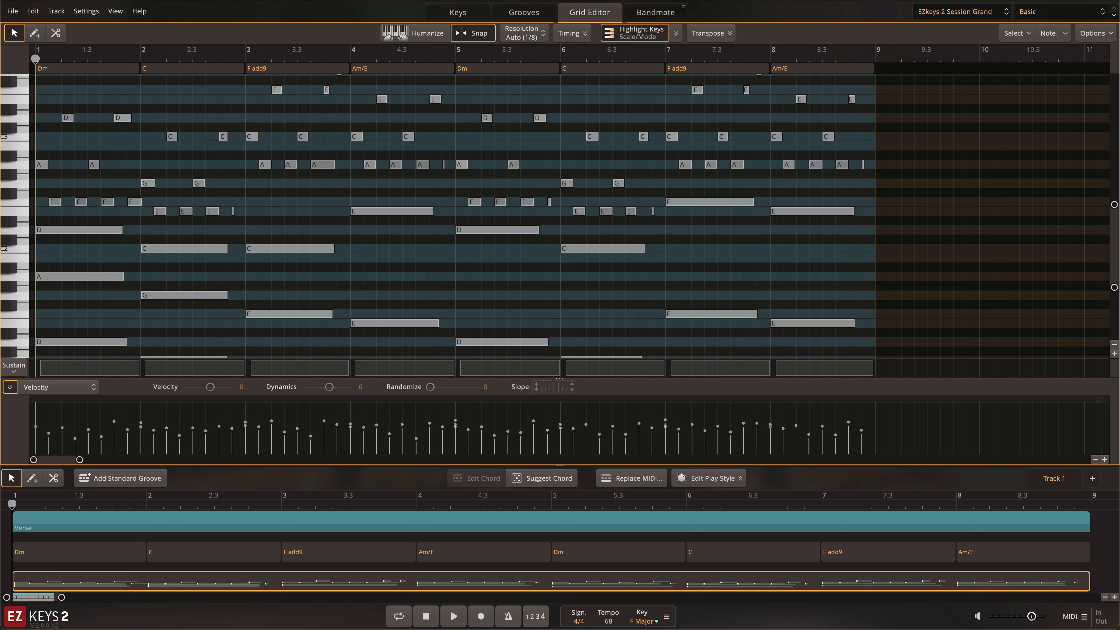
left_click(674, 33)
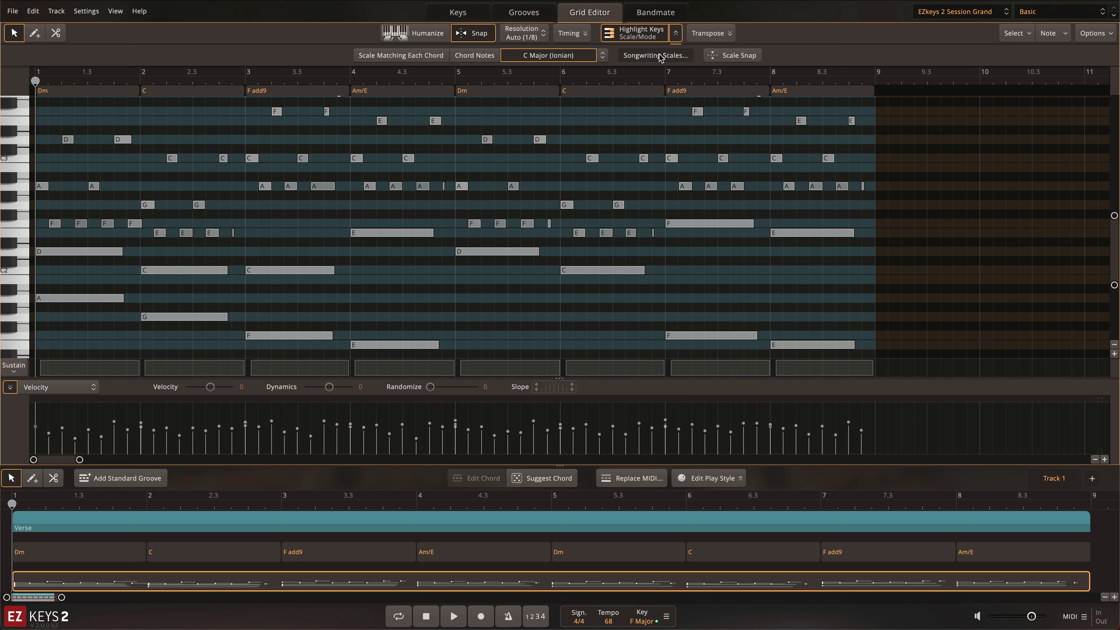
left_click(654, 55)
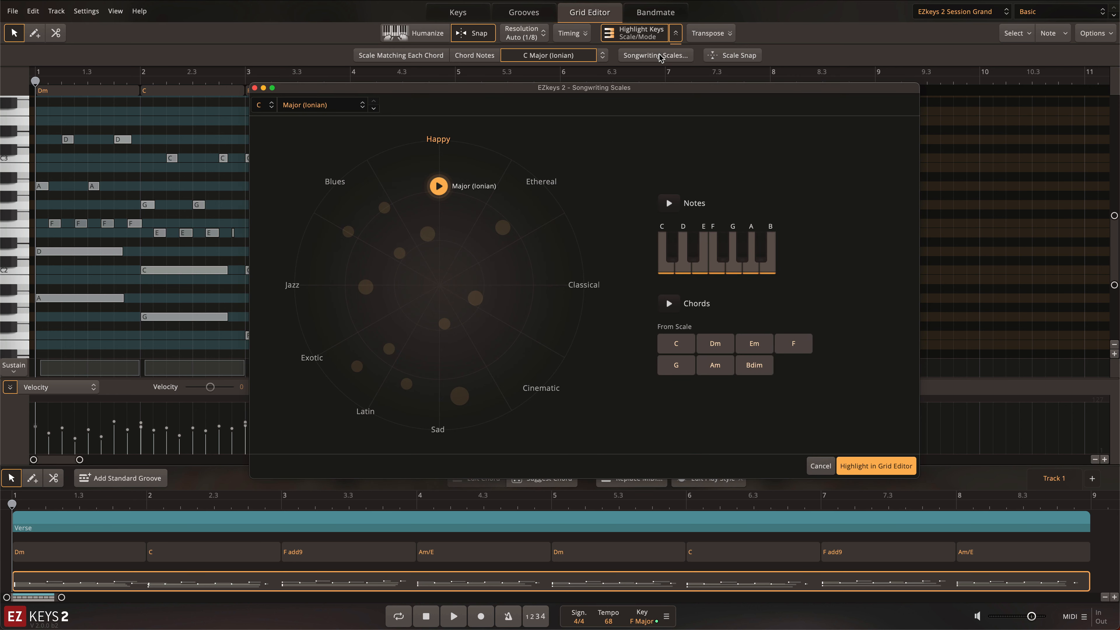
mouse_move(759, 160)
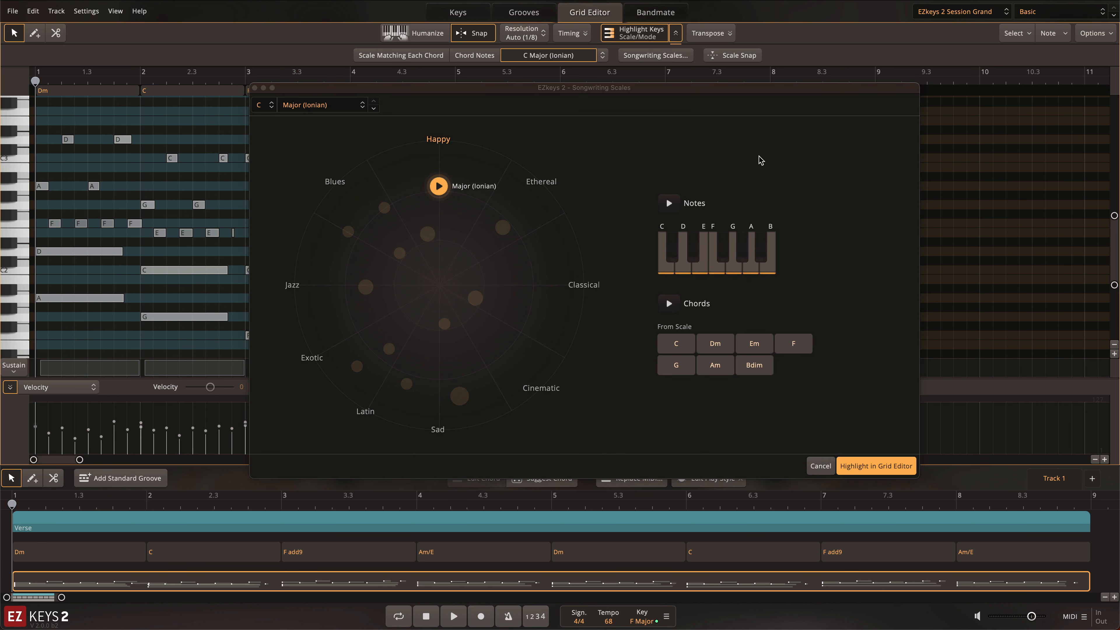
left_click(874, 465)
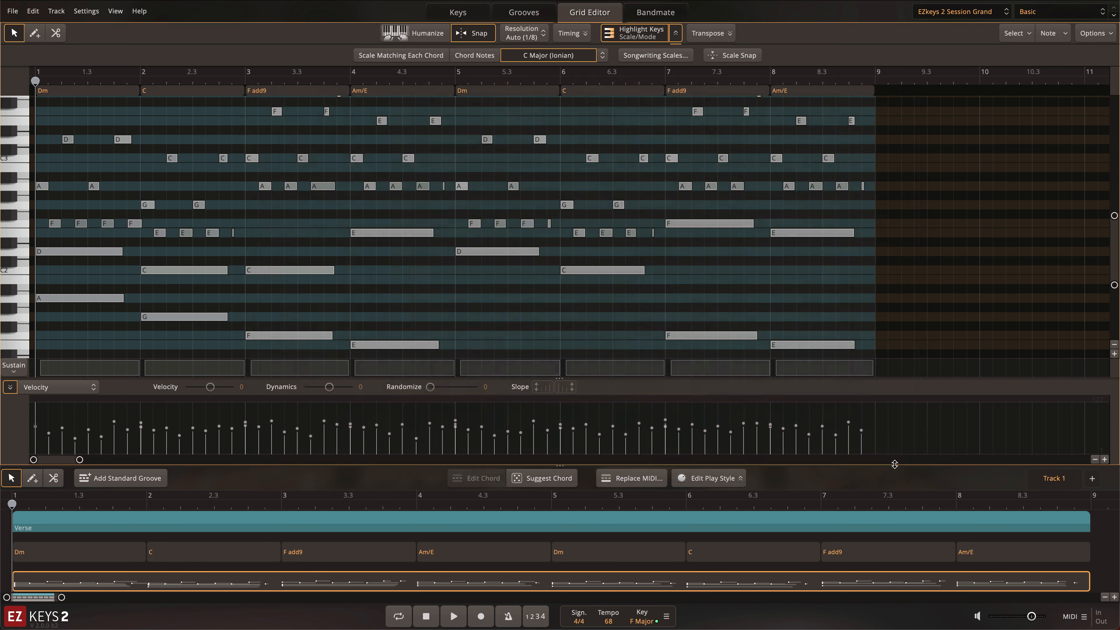
mouse_move(897, 453)
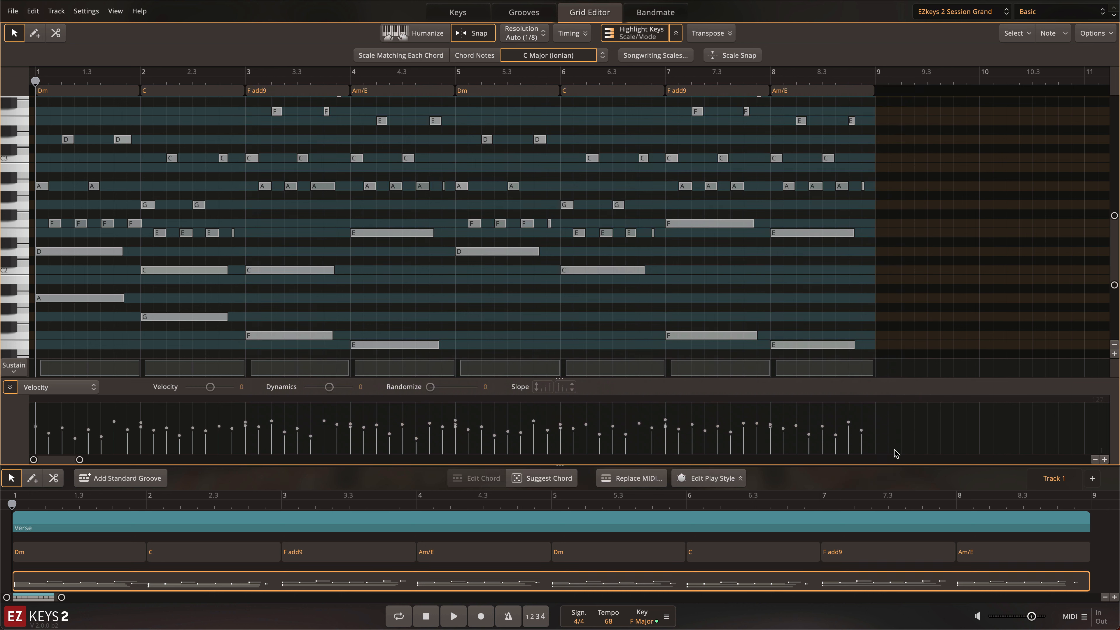
mouse_move(485, 88)
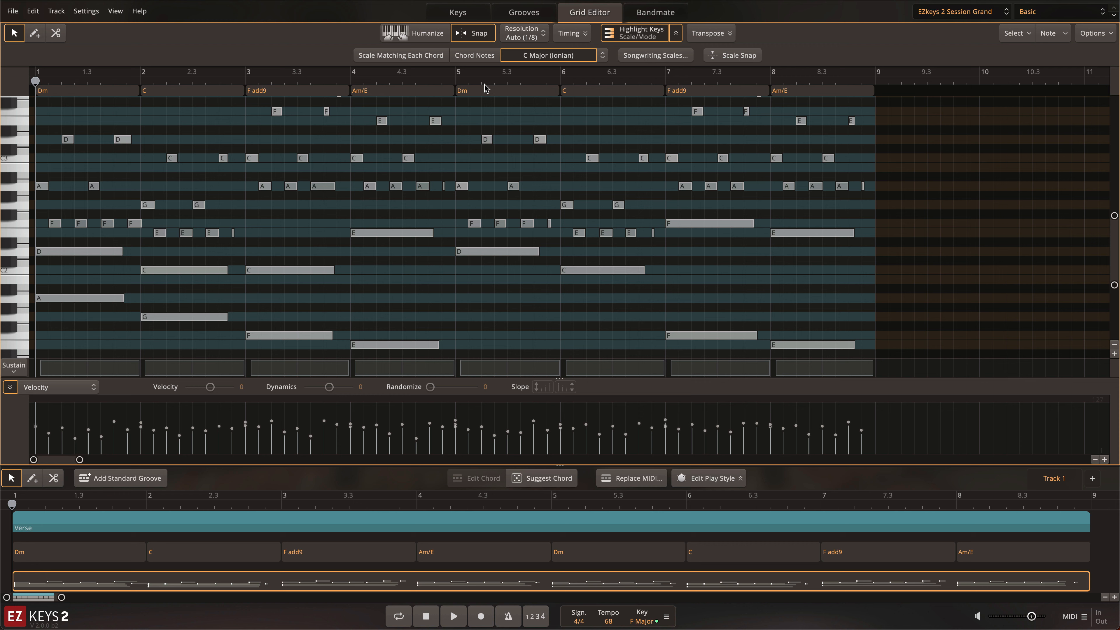
Switch highlighting to each chord's scale, select the drawn Bb note, then highlight chord notes only.
left_click(400, 55)
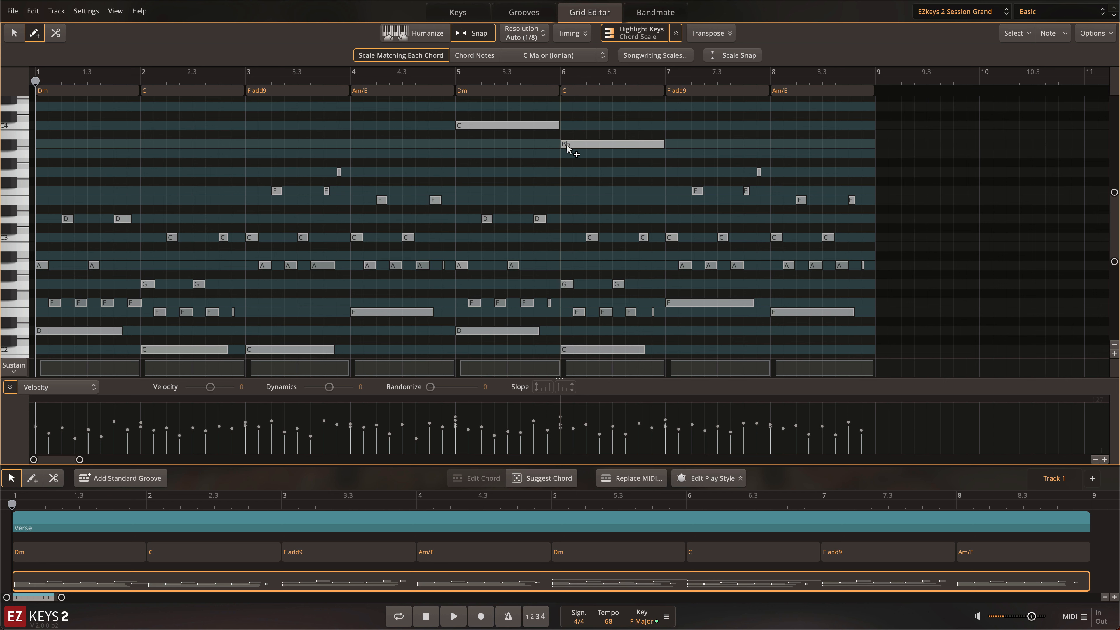
left_click(611, 147)
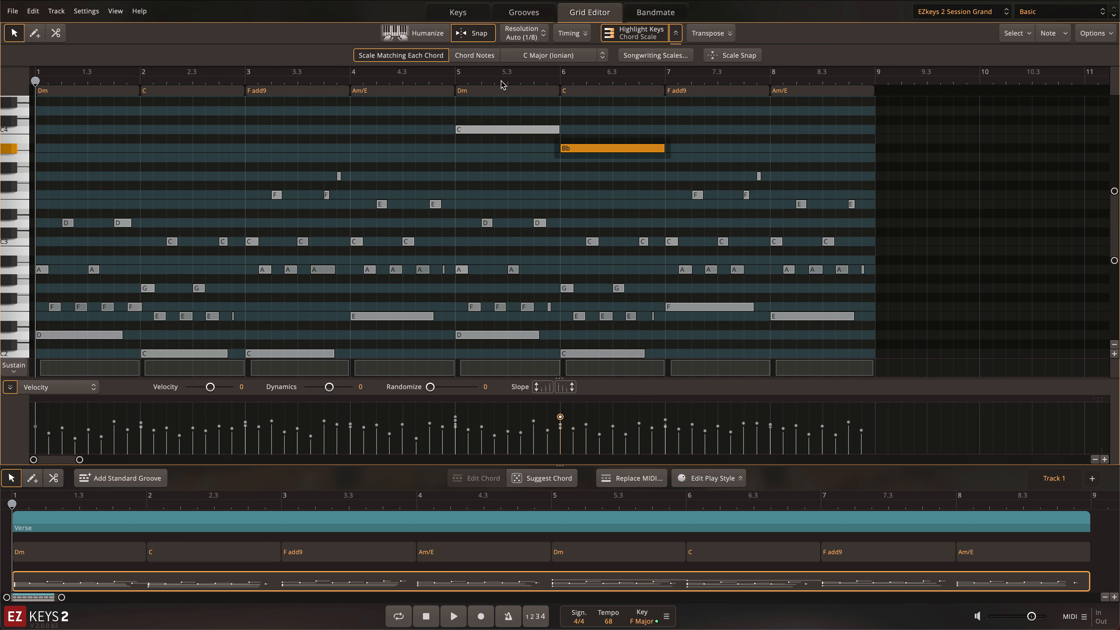
left_click(473, 55)
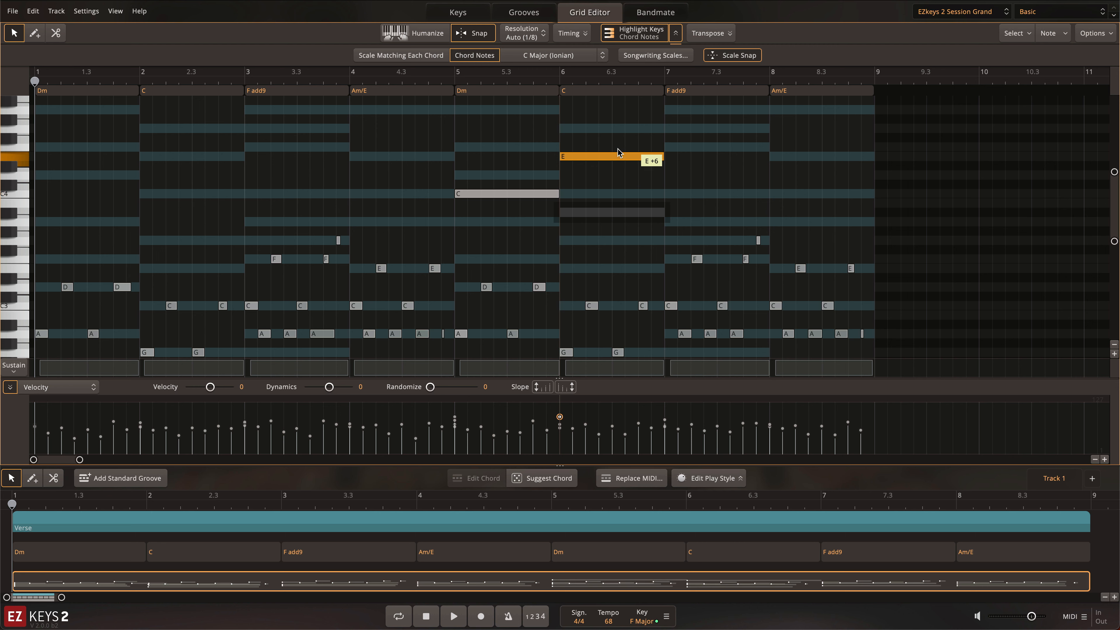
Drag the Bb melody note up so Scale Snap lands it on E, then load the A Major arpeggio groove.
left_click_drag(611, 156, 618, 193)
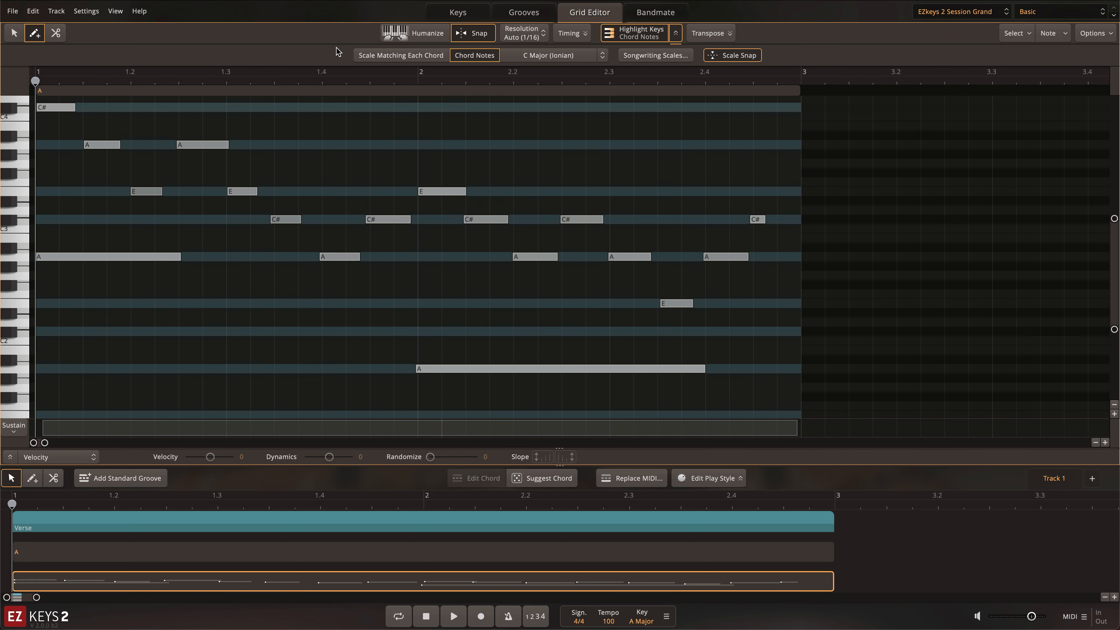
left_click(453, 616)
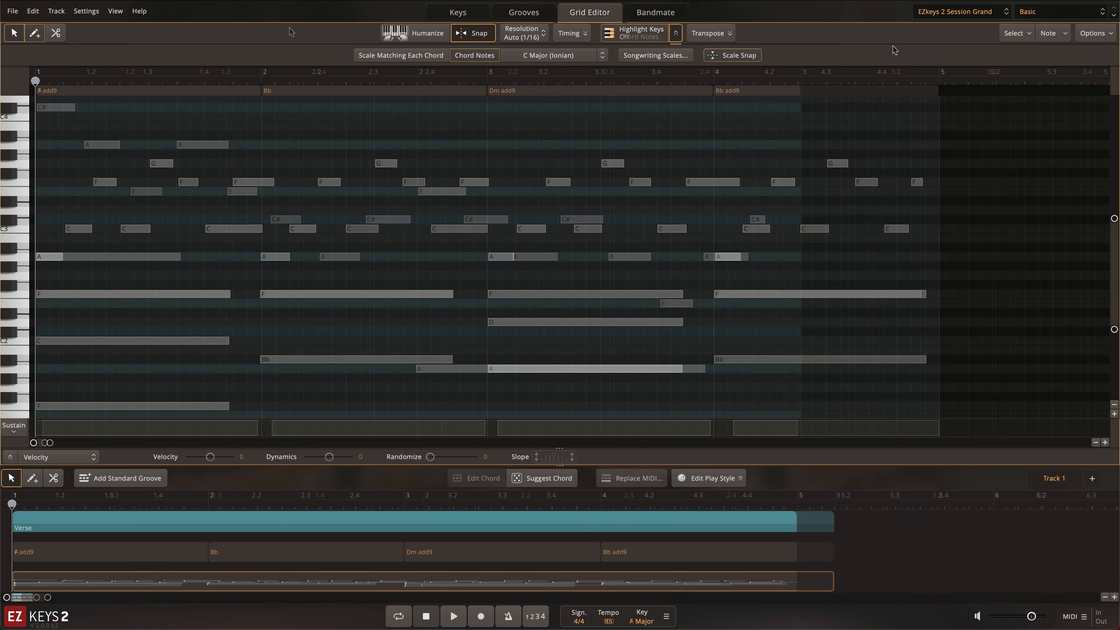
Smart-select the bottom note of every chord in the Fadd9–Bb–Dm add9–Bb add9 groove and play it.
left_click(1014, 33)
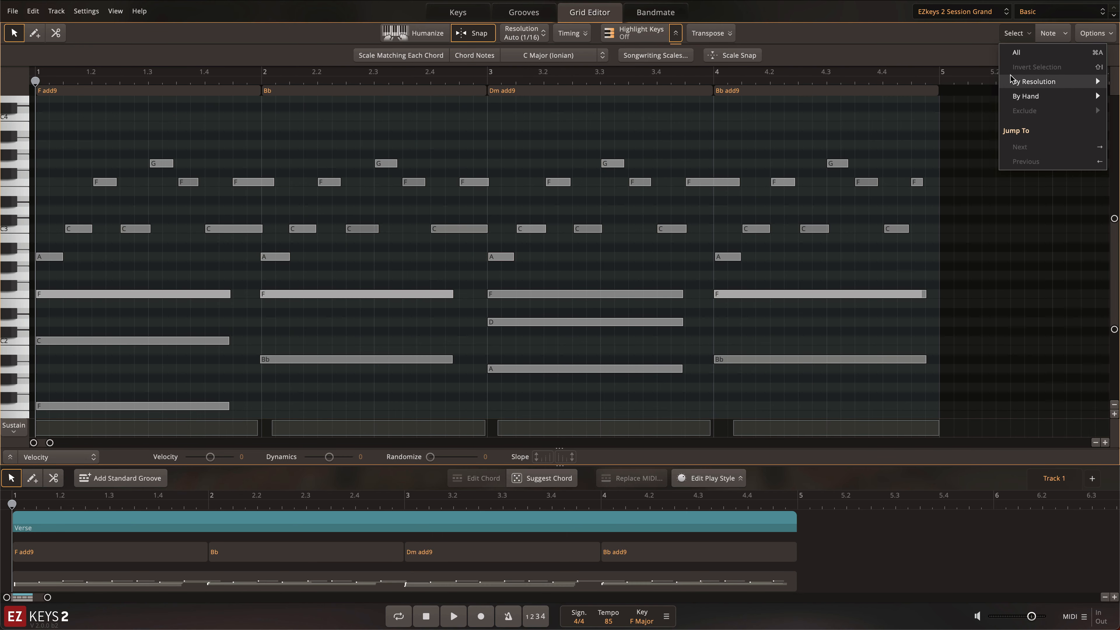
left_click(1034, 81)
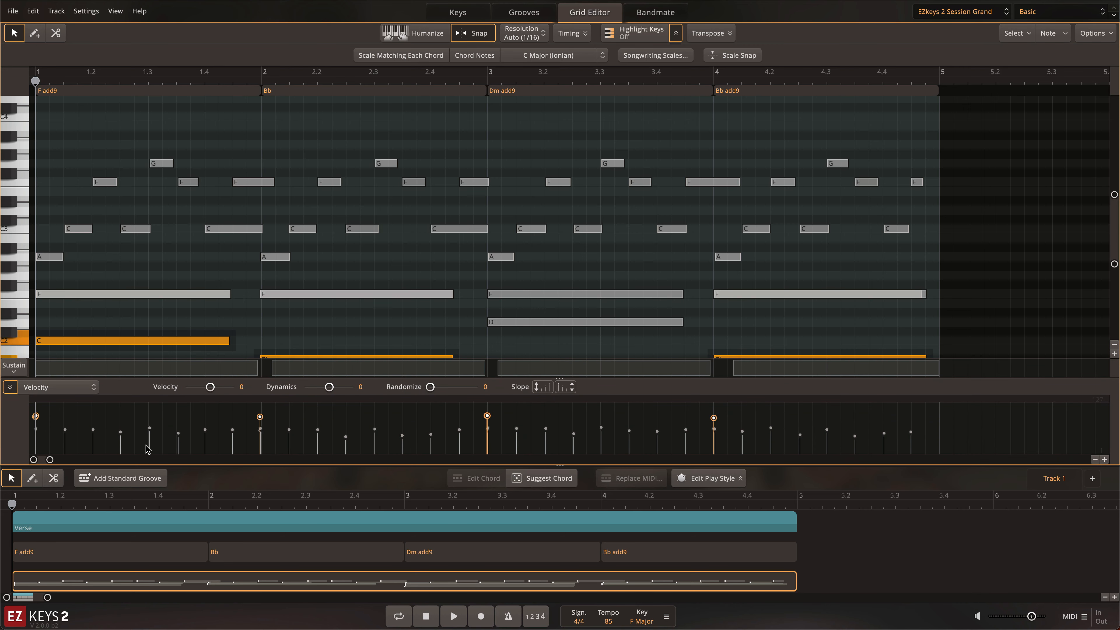
left_click(452, 616)
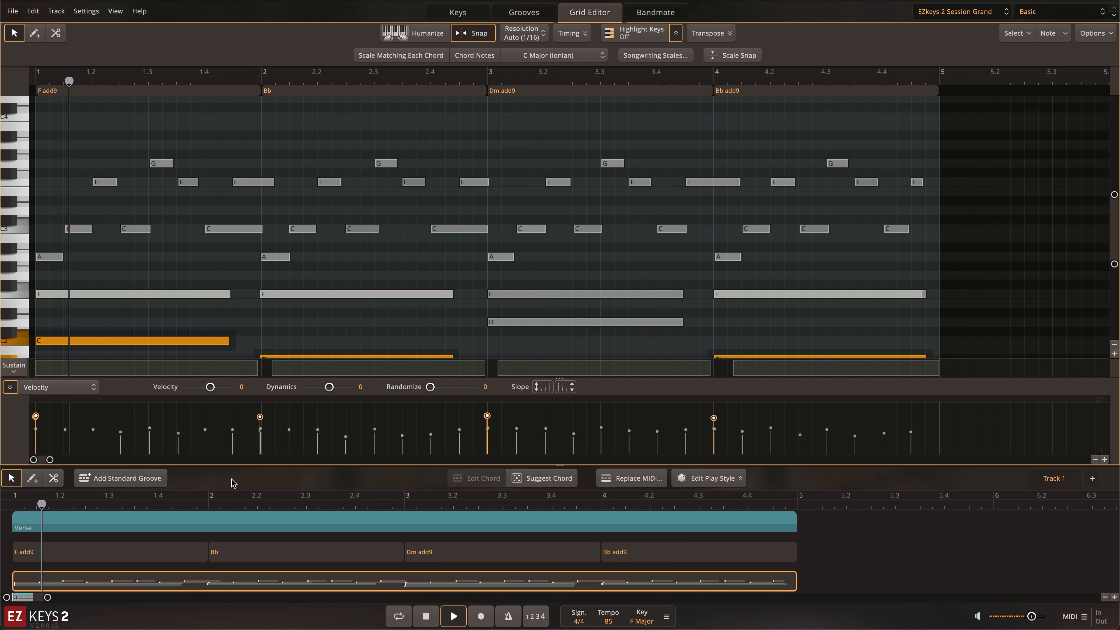